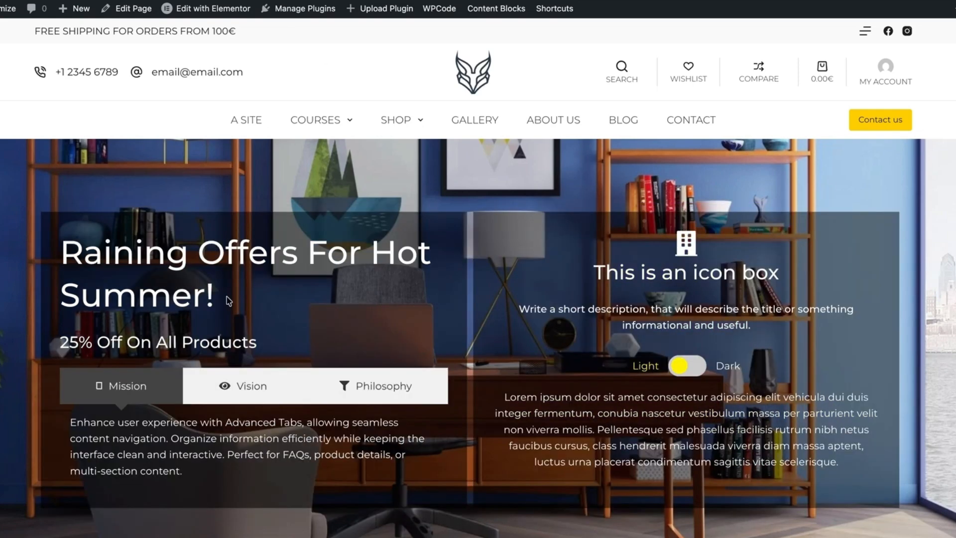
Show the Philosophy tab on both hero versions and flip the glass Light/Dark toggle to Dark
left_click(385, 386)
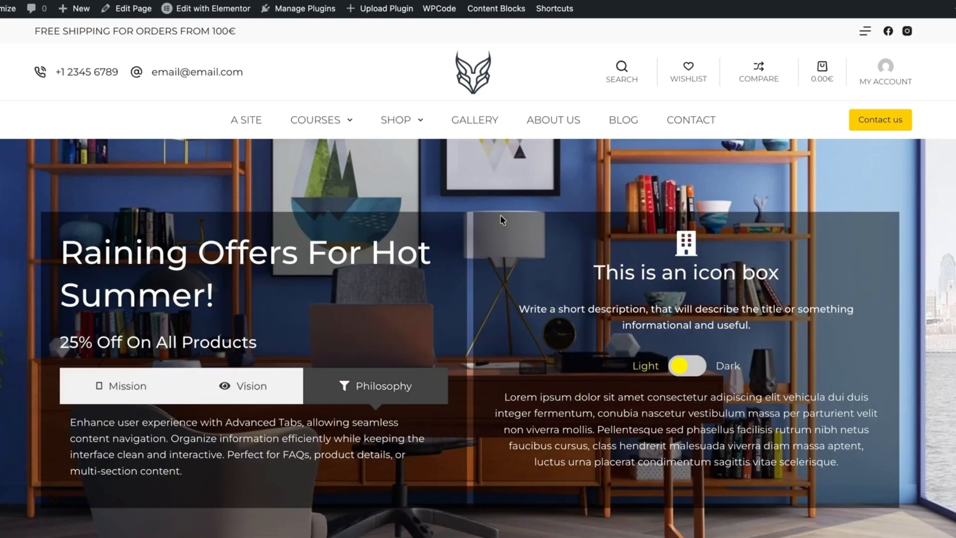
left_click(687, 366)
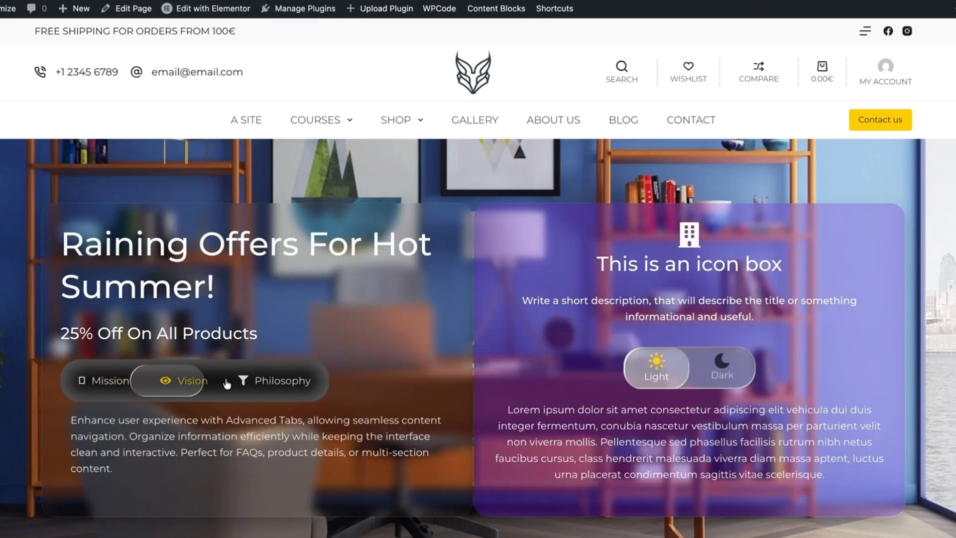
left_click(277, 381)
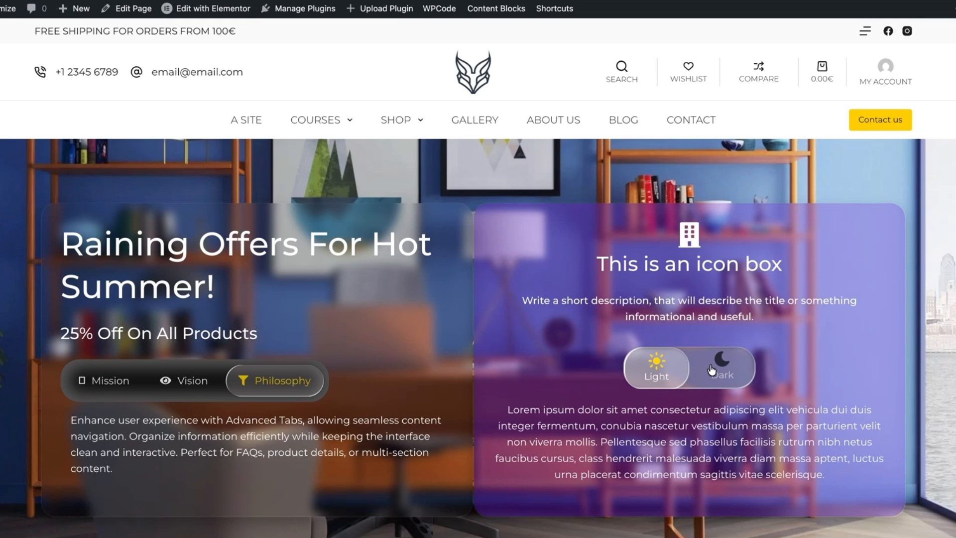
left_click(722, 368)
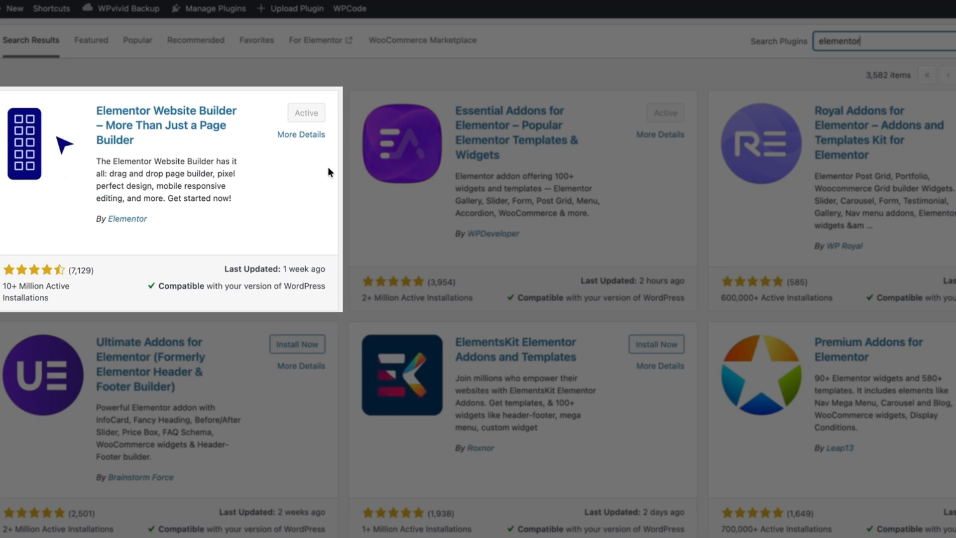
mouse_move(657, 55)
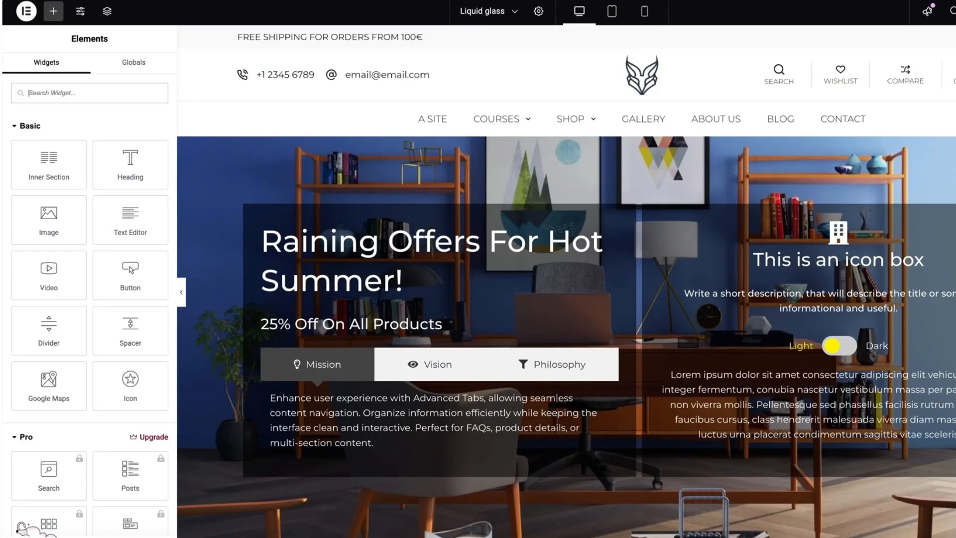
Select the left hero column and reach its Advanced Liquid Glass Effects settings
left_click(340, 241)
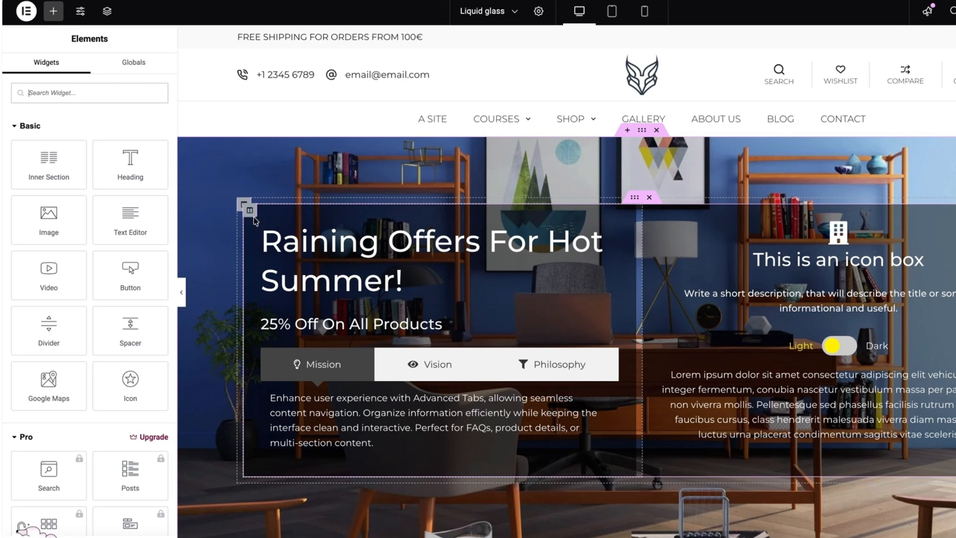
left_click(247, 207)
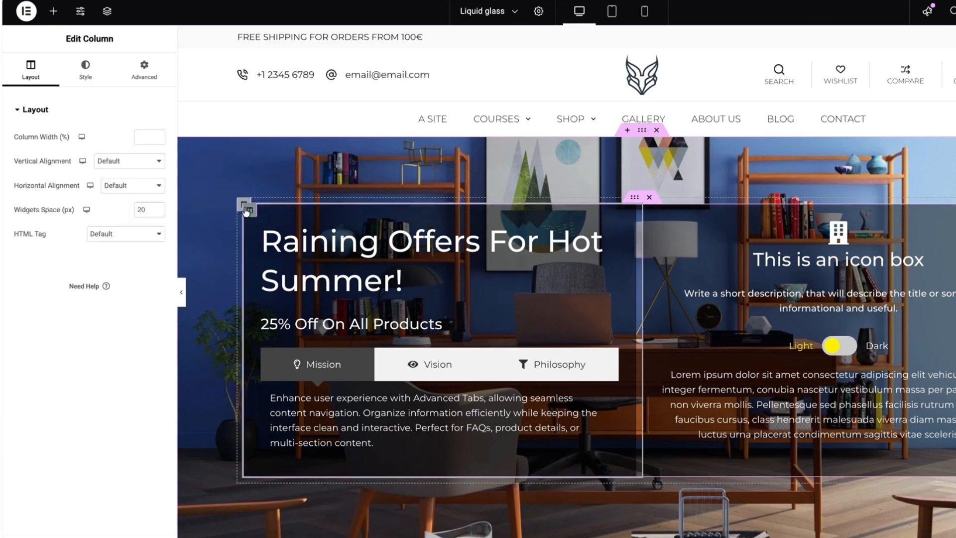
left_click(144, 67)
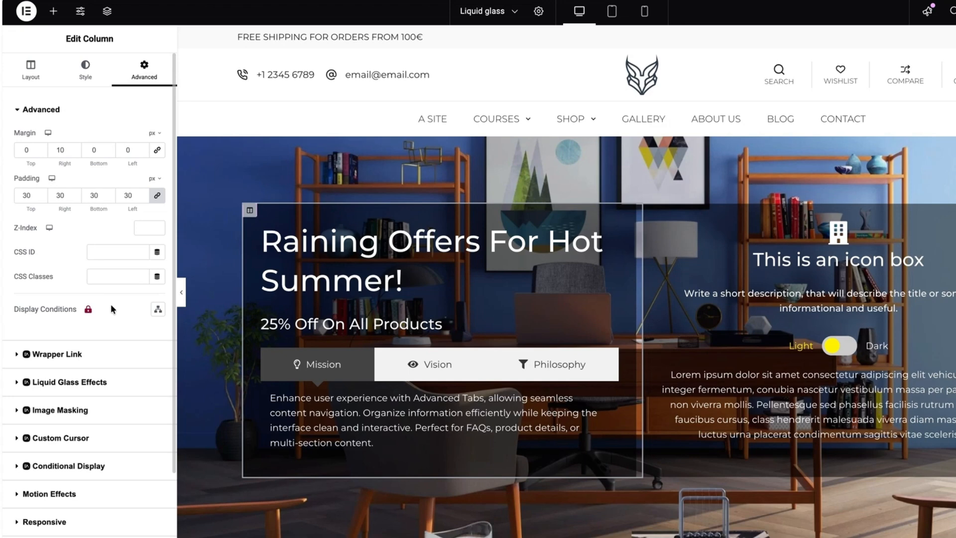
scroll("down", 3)
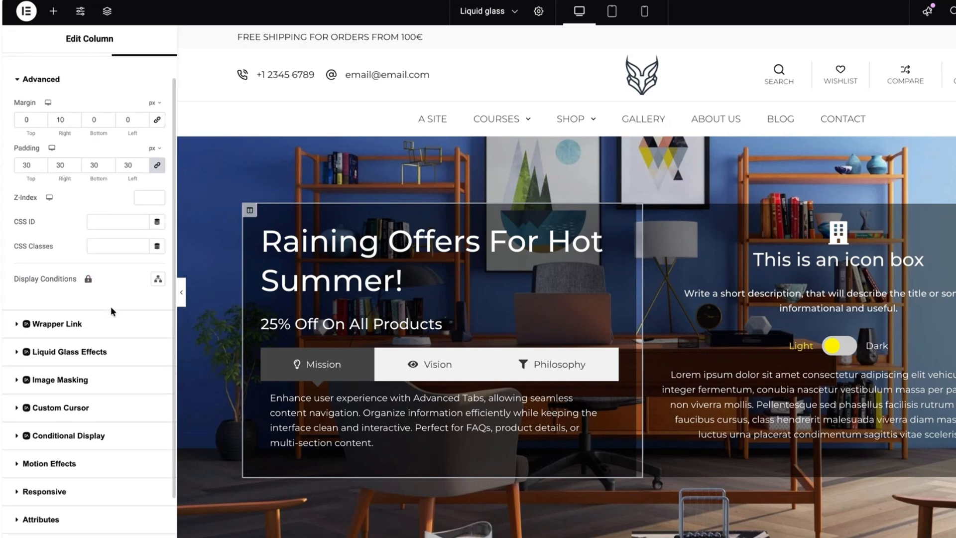
mouse_move(72, 350)
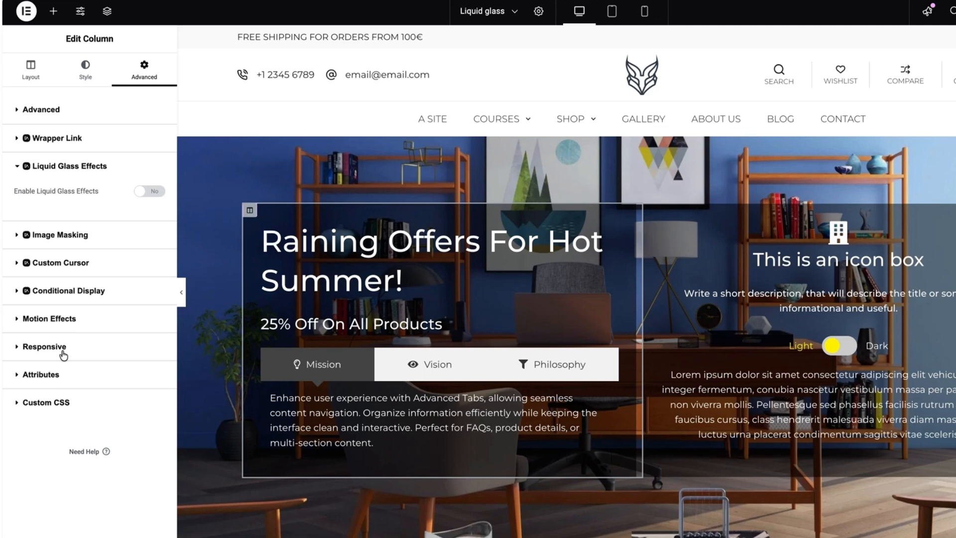
Enable liquid glass on the column, try Heavy, Grain and Light Frost, and keep Fine Frost
left_click(149, 191)
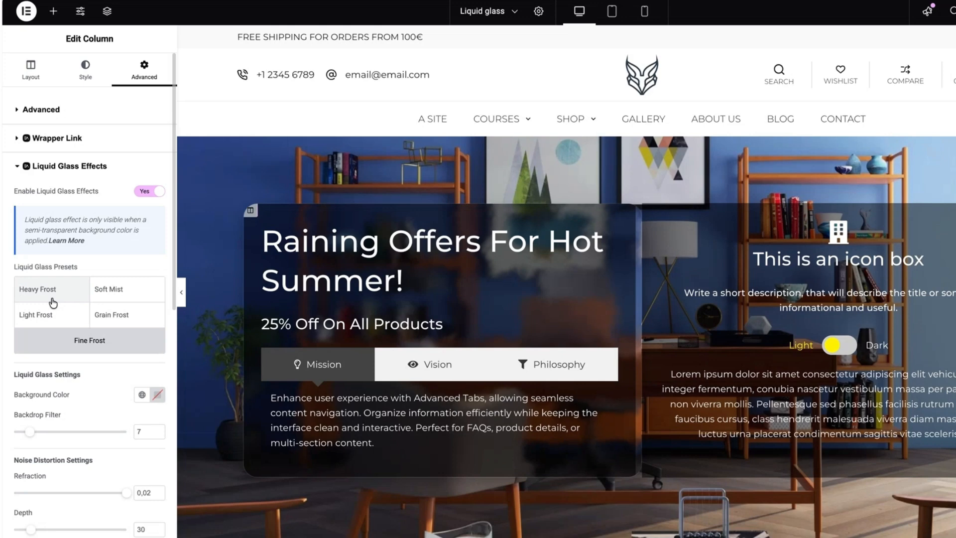
mouse_move(70, 298)
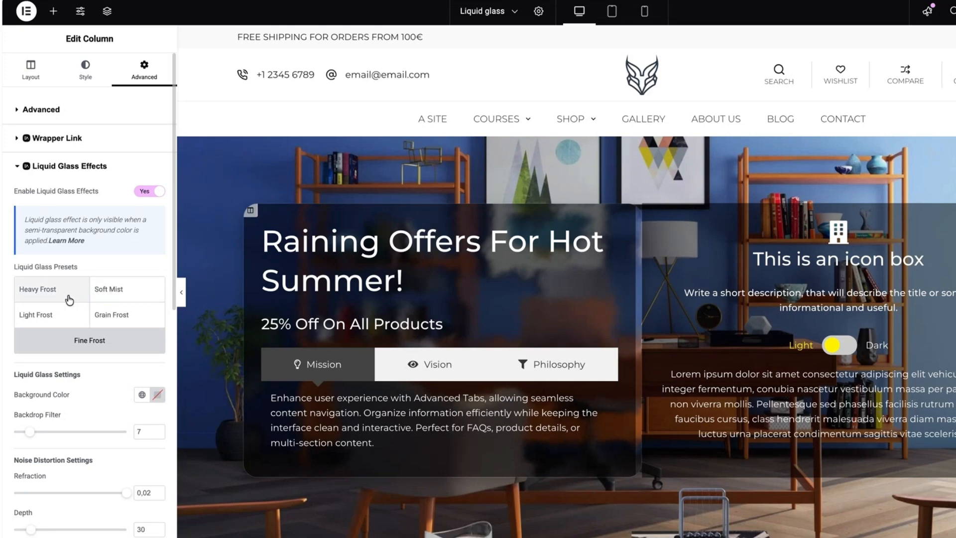
left_click(49, 289)
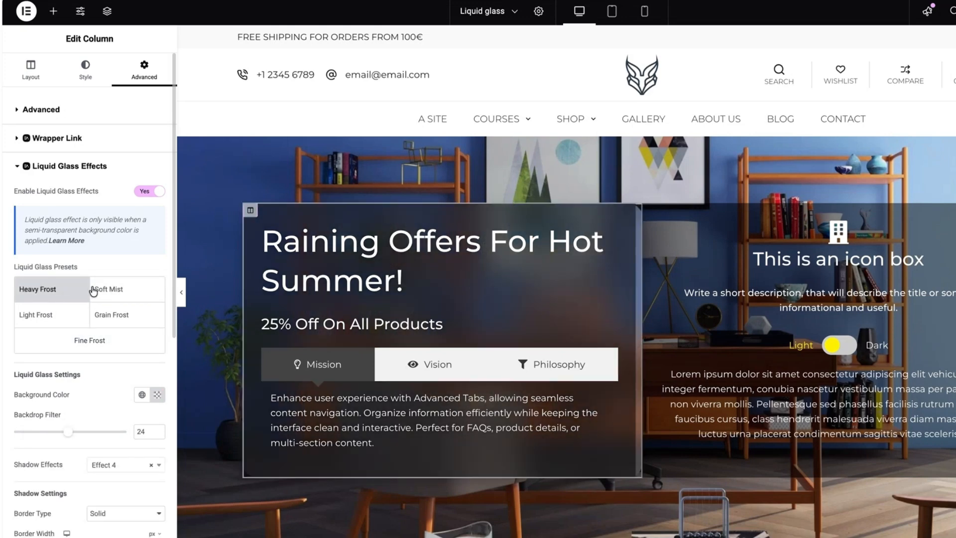
left_click(112, 315)
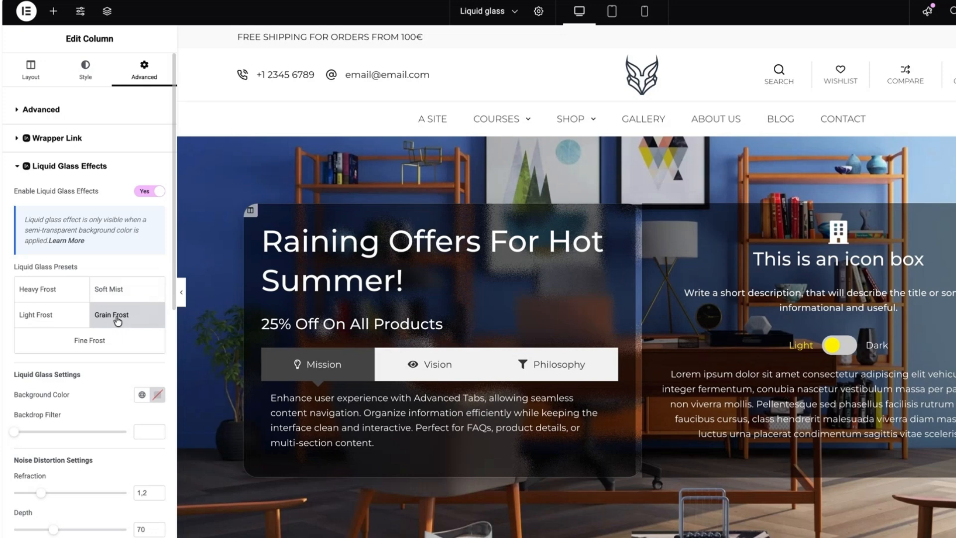
left_click(49, 315)
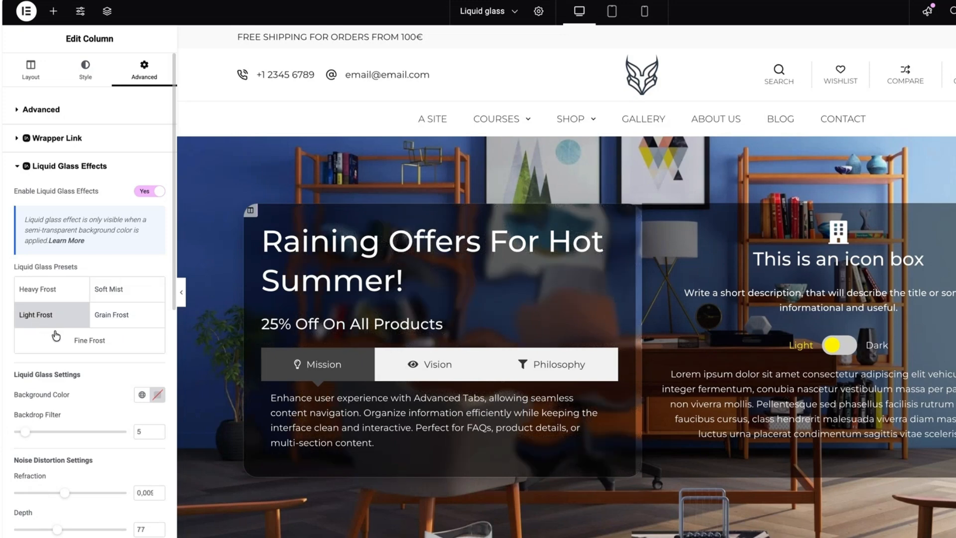
left_click(89, 340)
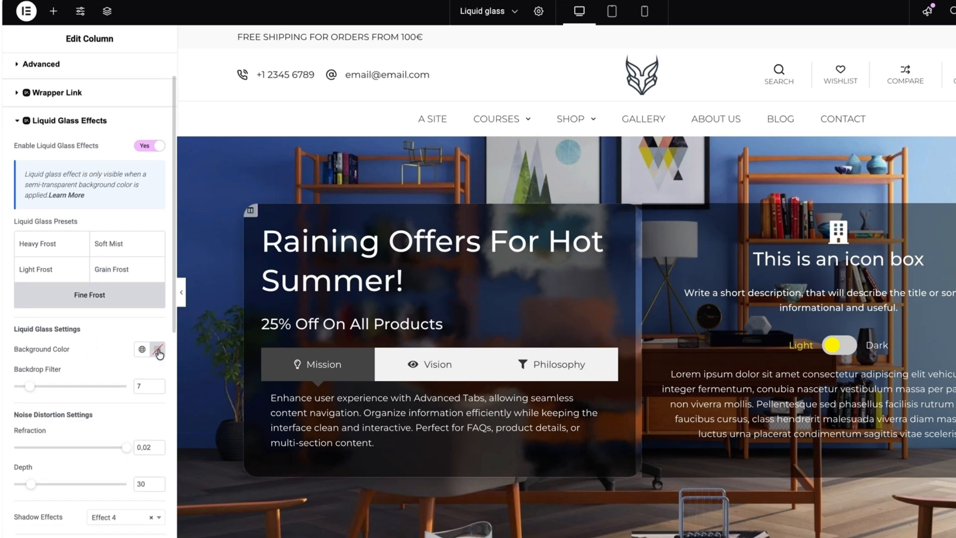
Set the column's backdrop blur to 2 after trying 0, 50 and 21
left_click(158, 350)
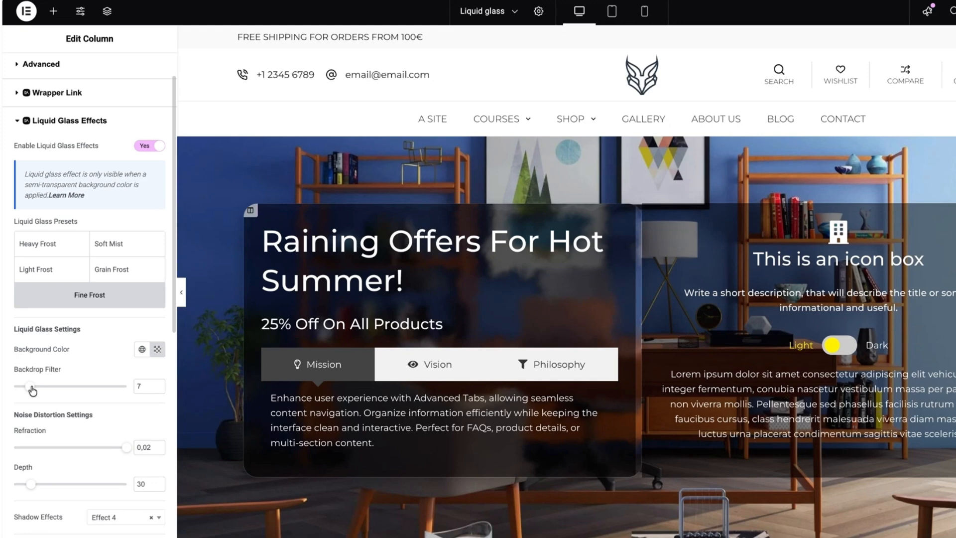
left_click_drag(32, 387, 11, 387)
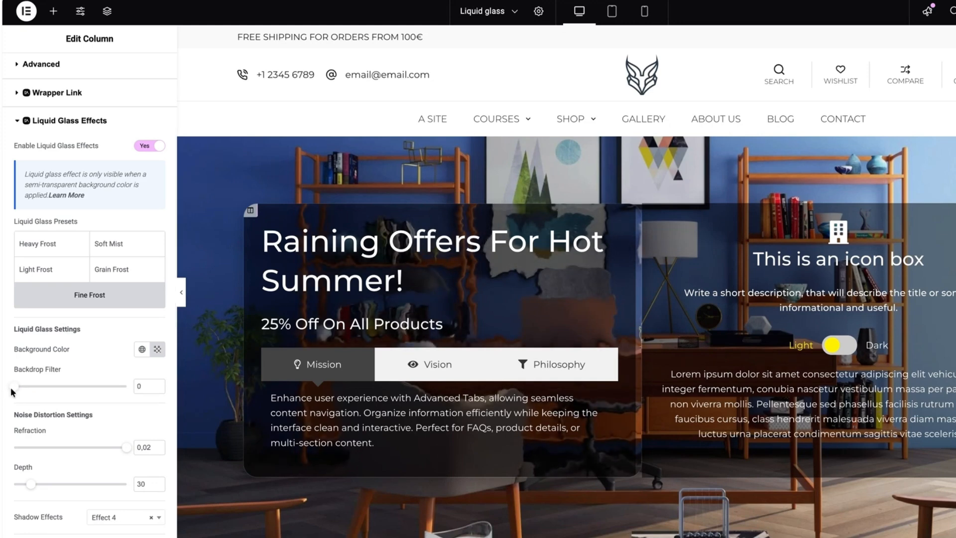
left_click_drag(11, 386, 132, 386)
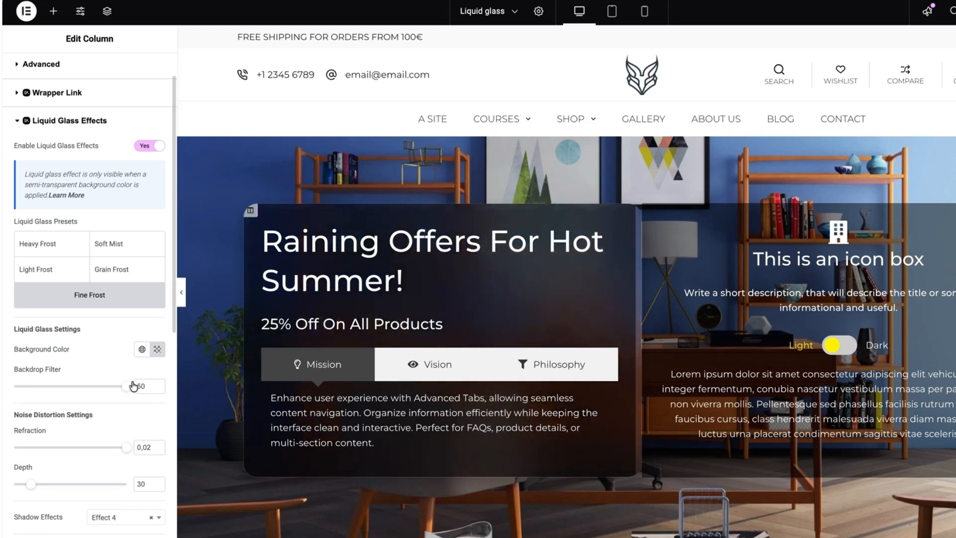
left_click_drag(132, 386, 63, 385)
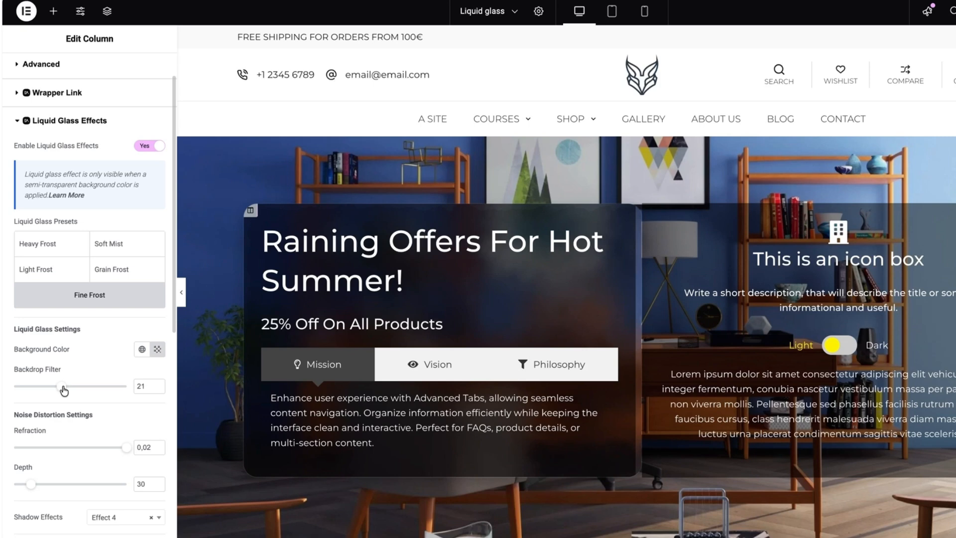
left_click_drag(64, 387, 18, 386)
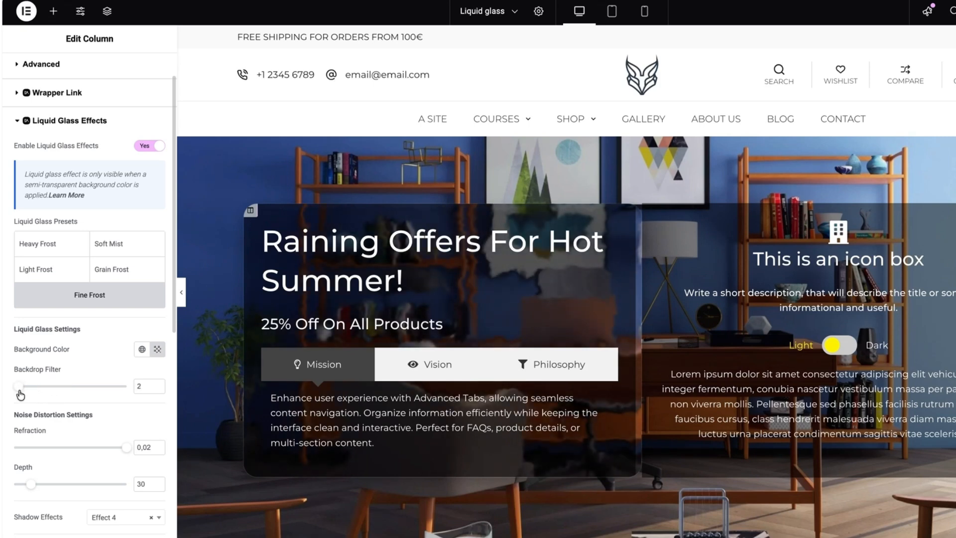
Lower the refraction to 0.015 and restore it to 0.02
scroll("down", 3)
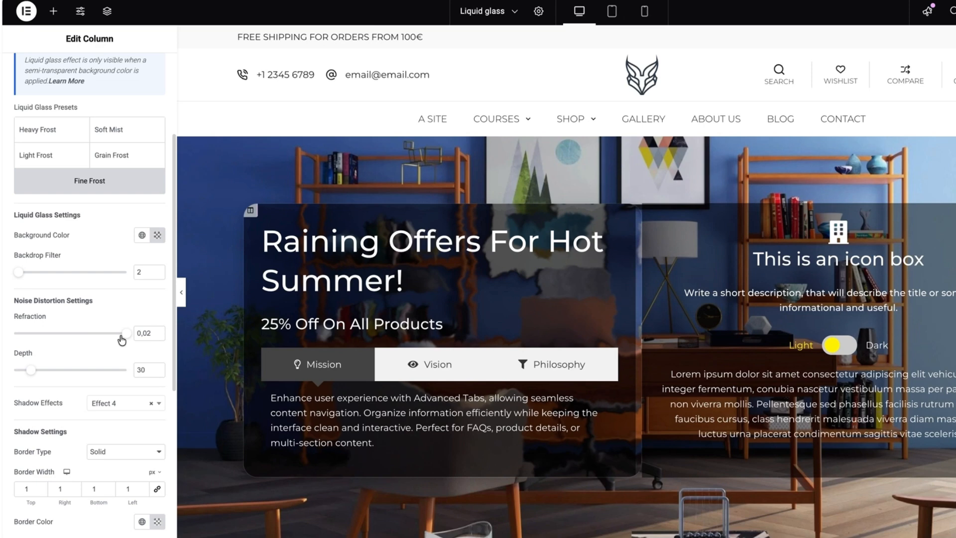
left_click_drag(125, 333, 100, 333)
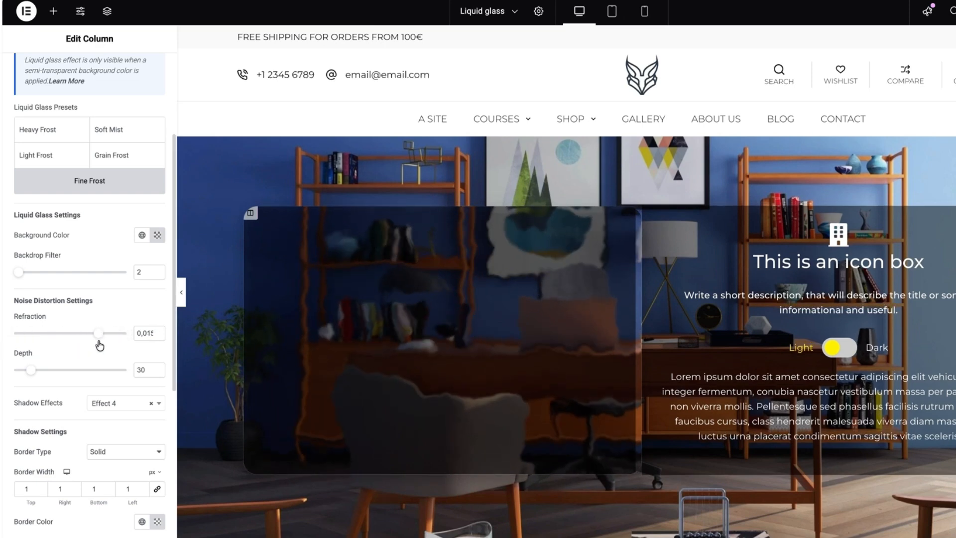
left_click_drag(100, 333, 126, 333)
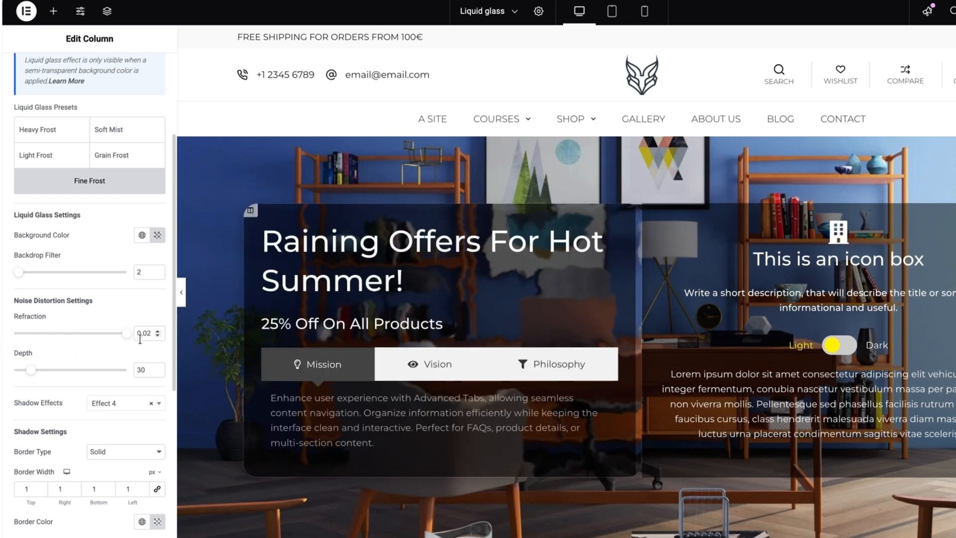
scroll("down", 3)
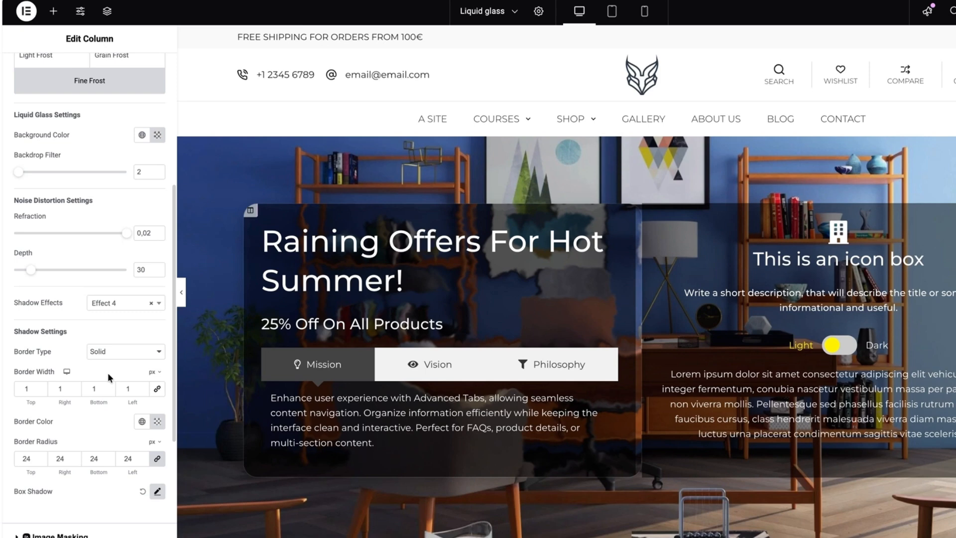
Set the column's glass border type to None
left_click(126, 352)
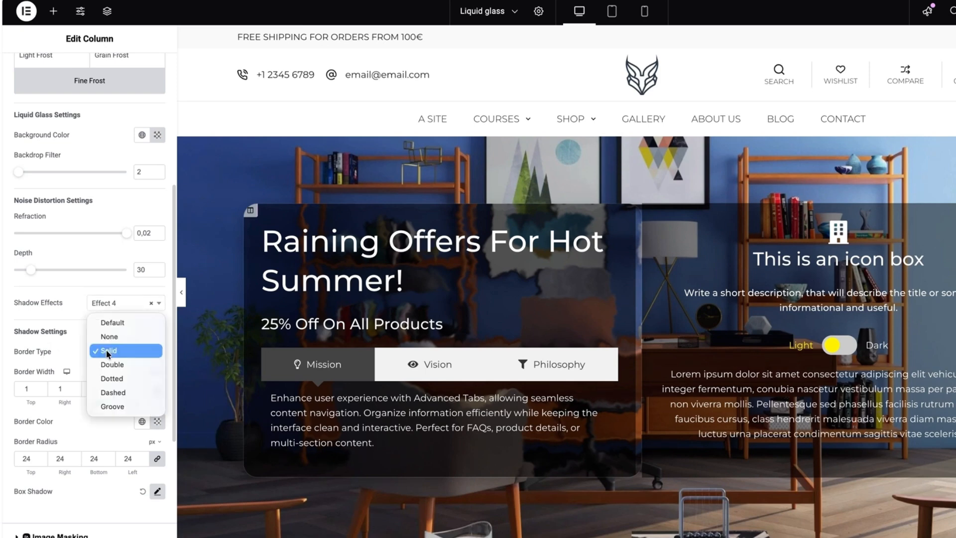
mouse_move(113, 323)
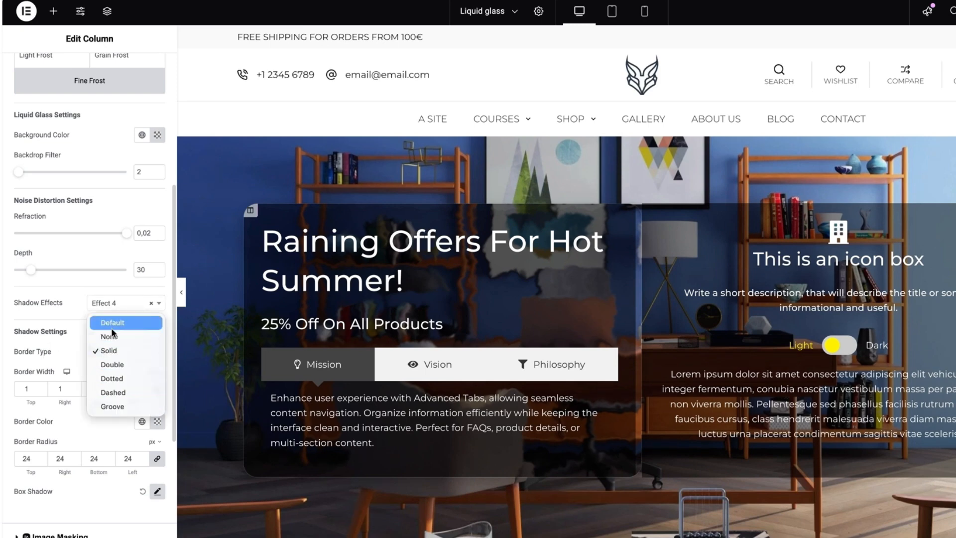
left_click(109, 337)
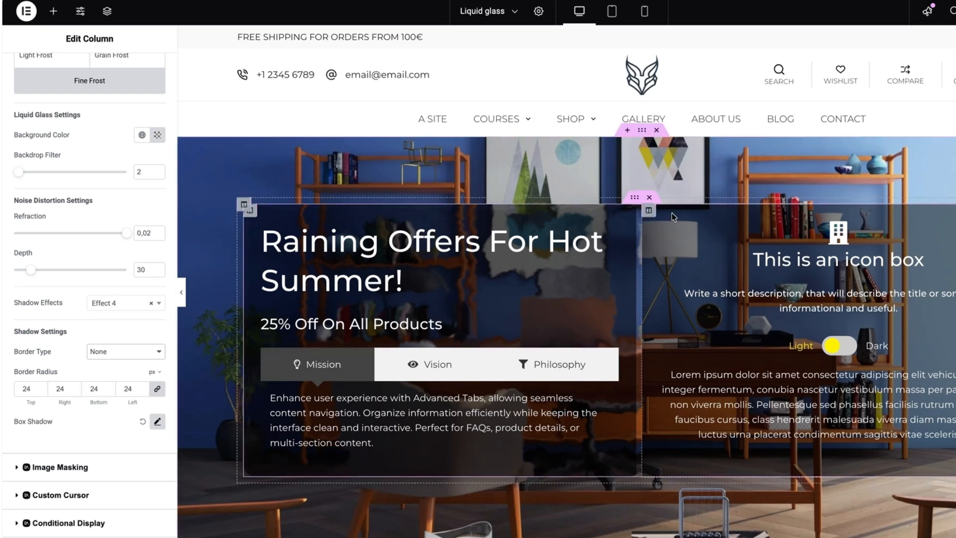
Apply Fine Frost liquid glass to the right column with backdrop blur 3
left_click(31, 70)
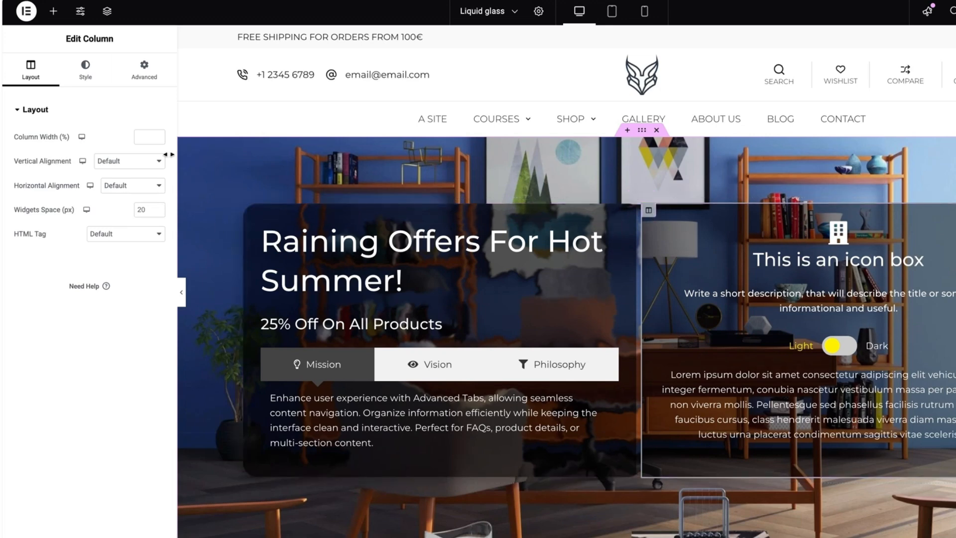
left_click(143, 70)
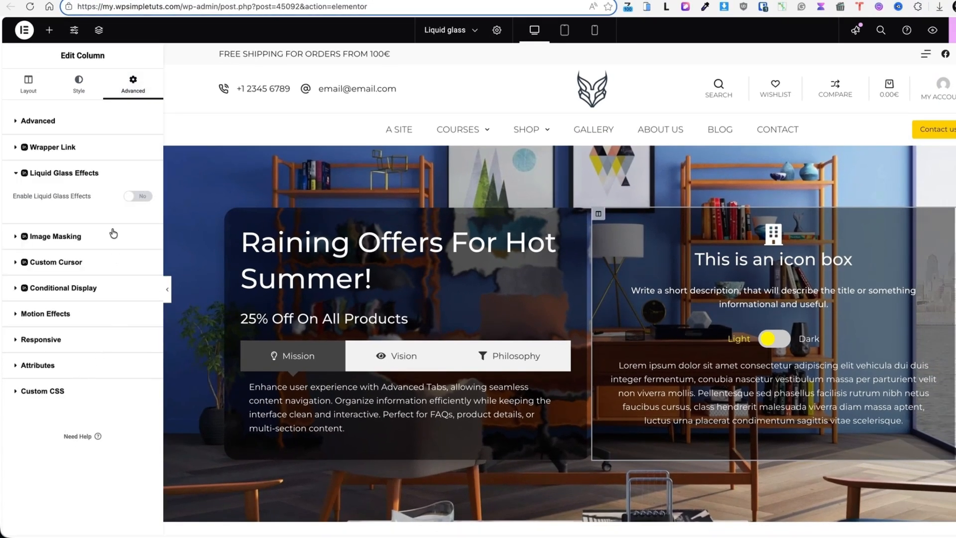
left_click(138, 196)
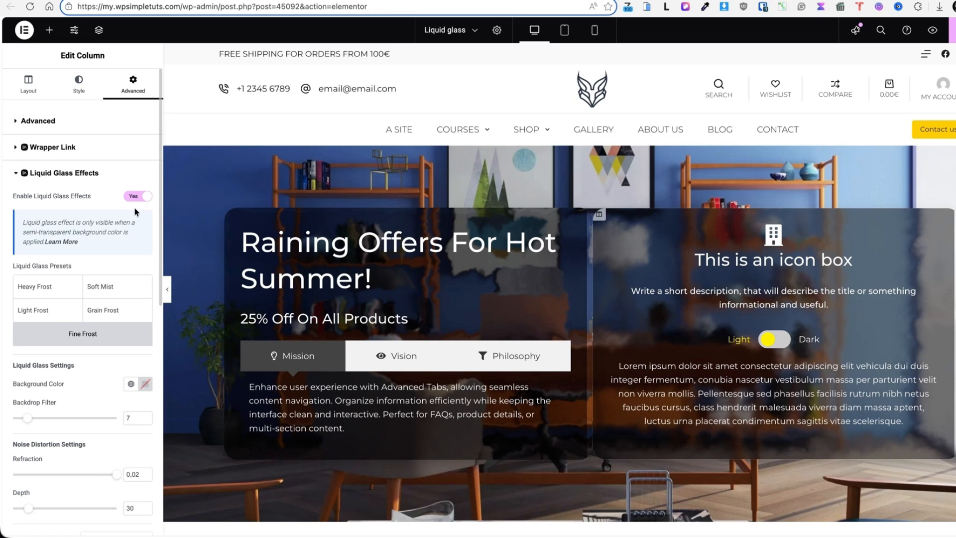
left_click_drag(29, 418, 23, 421)
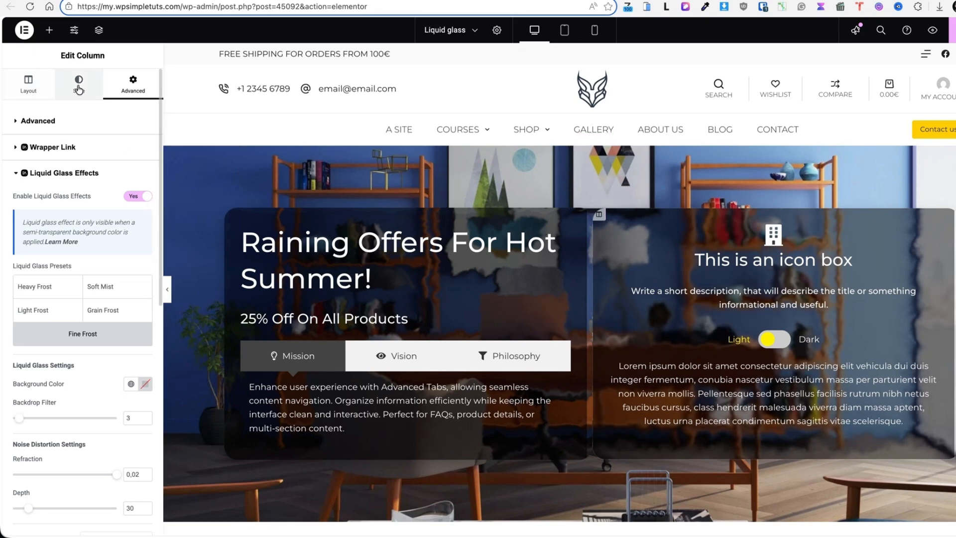
Set the right column's background colour to a translucent purple
left_click(79, 82)
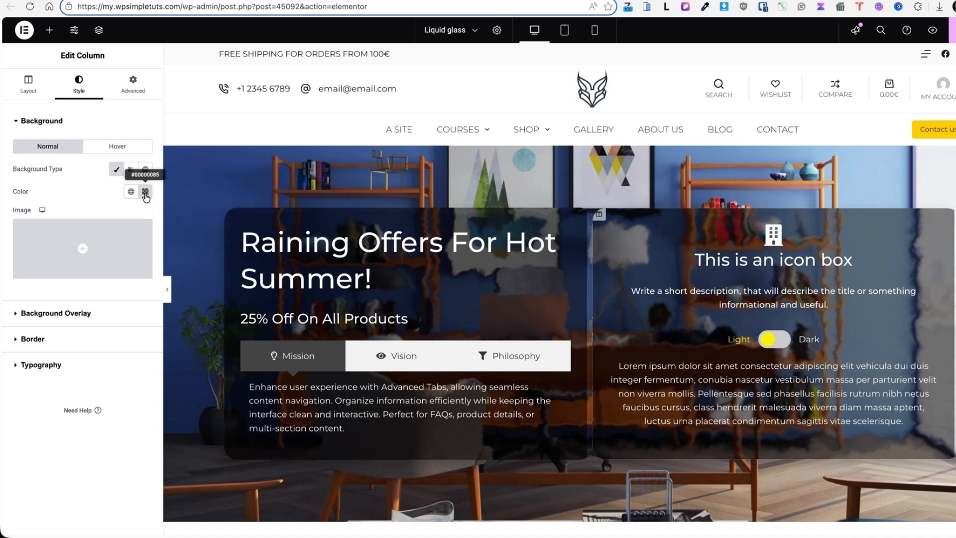
left_click(145, 192)
type("#5411D394")
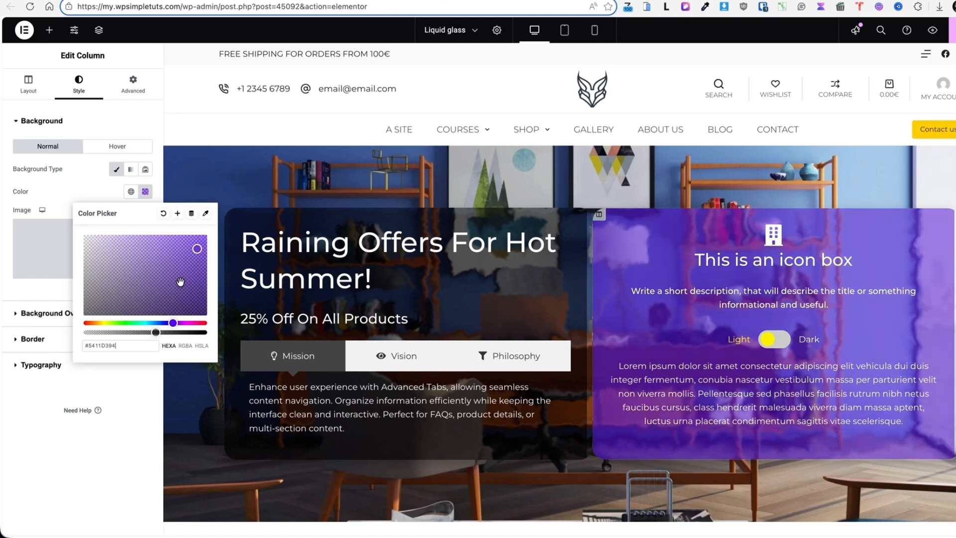
left_click_drag(197, 248, 175, 276)
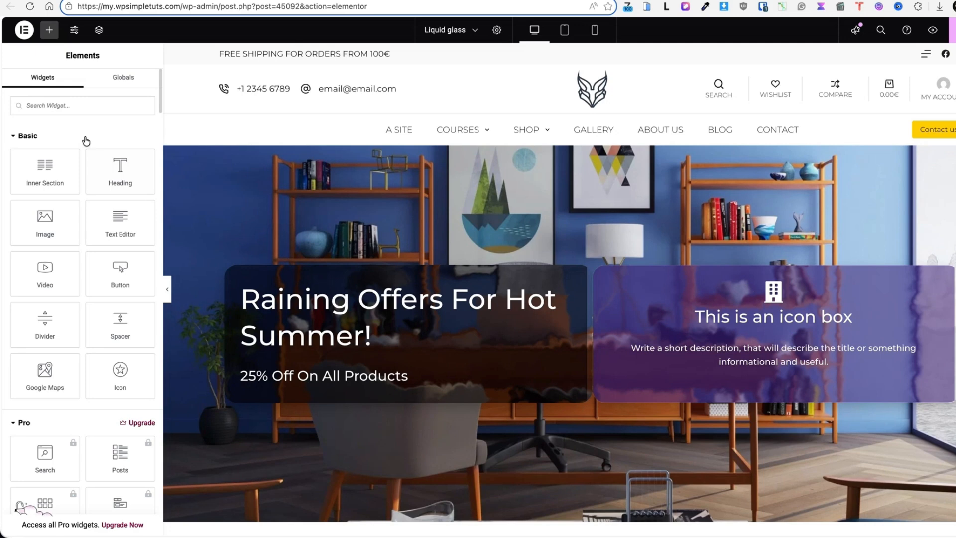
Search the Elements panel for 'tabs' widgets
scroll("down", 3)
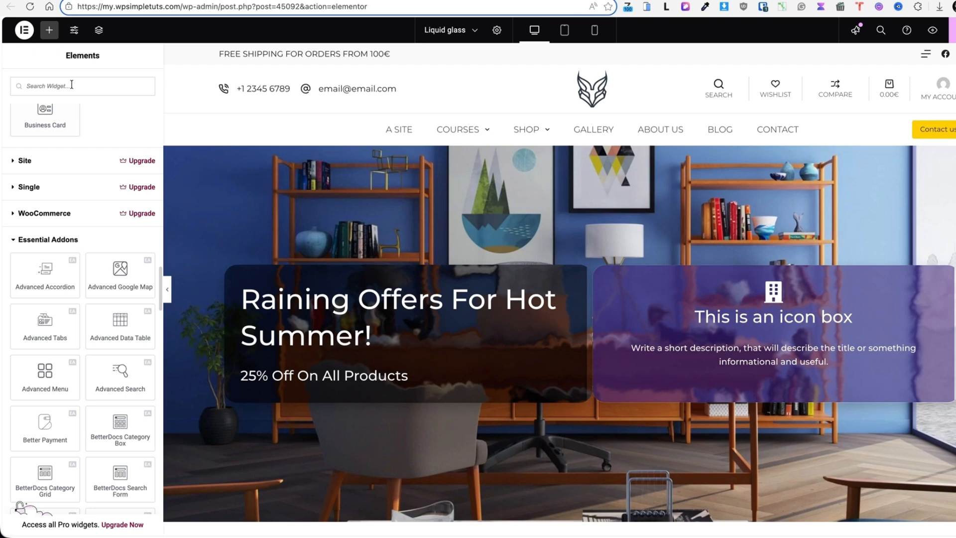
type("tabs")
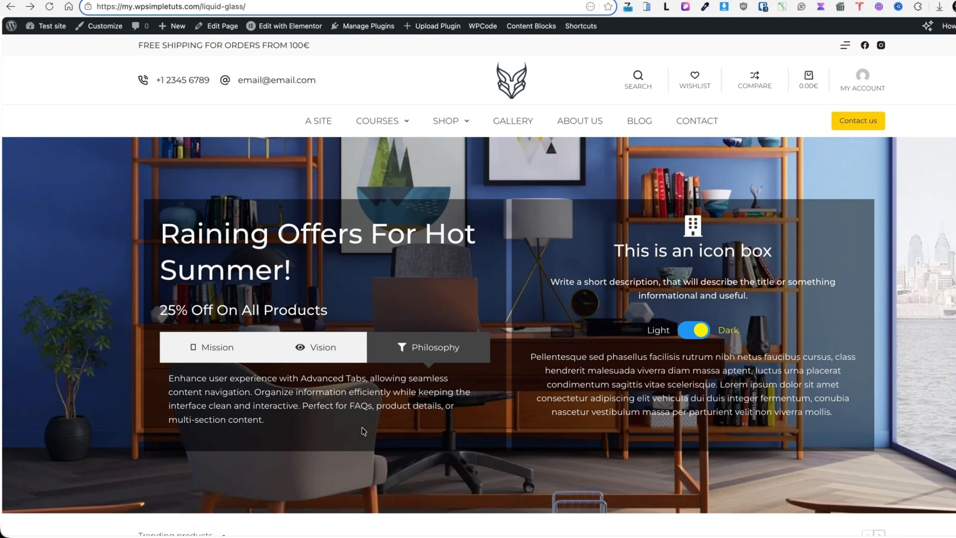
Visit the Essential Addons Liquid Glass Effects feature page
left_click(694, 329)
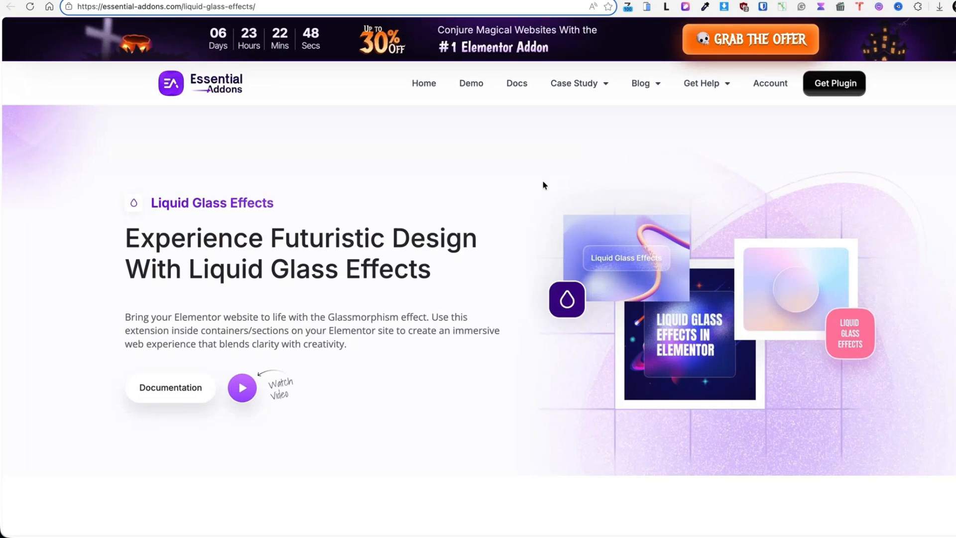
mouse_move(540, 187)
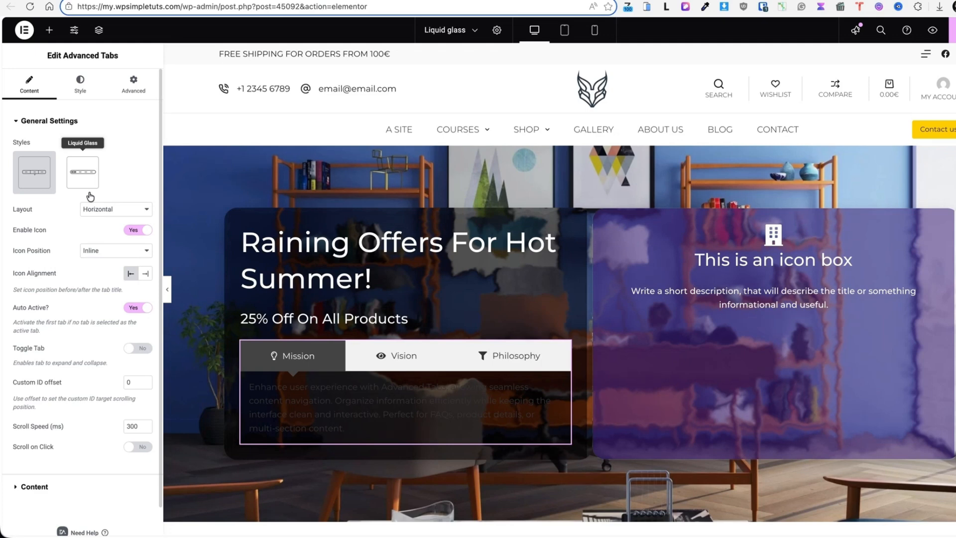
Apply the Liquid Glass style to the Advanced Tabs and preview the Philosophy tab
left_click(82, 172)
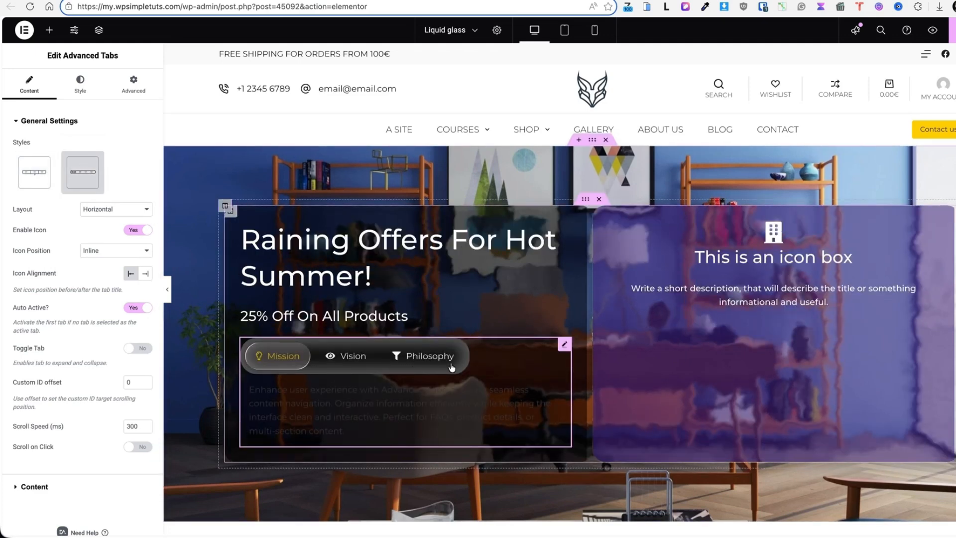
mouse_move(516, 358)
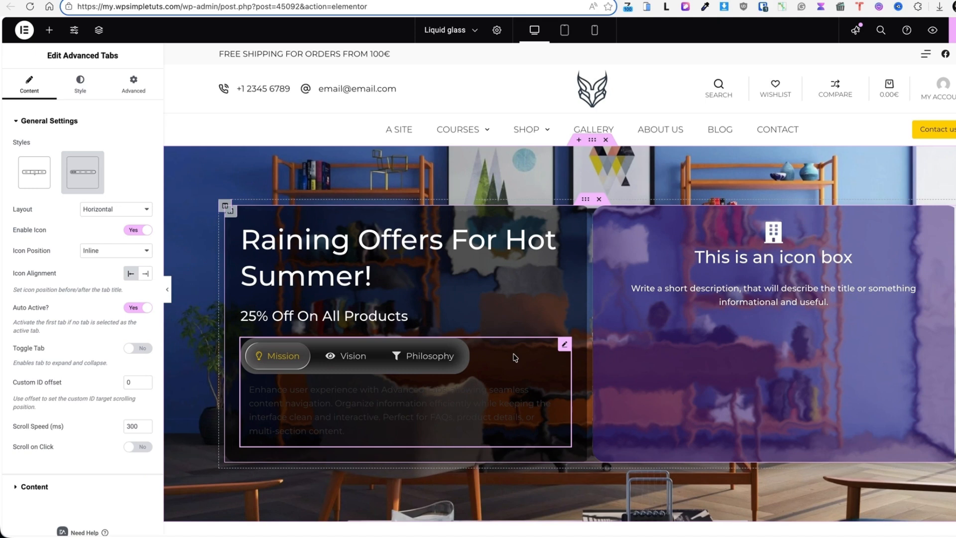
left_click(80, 82)
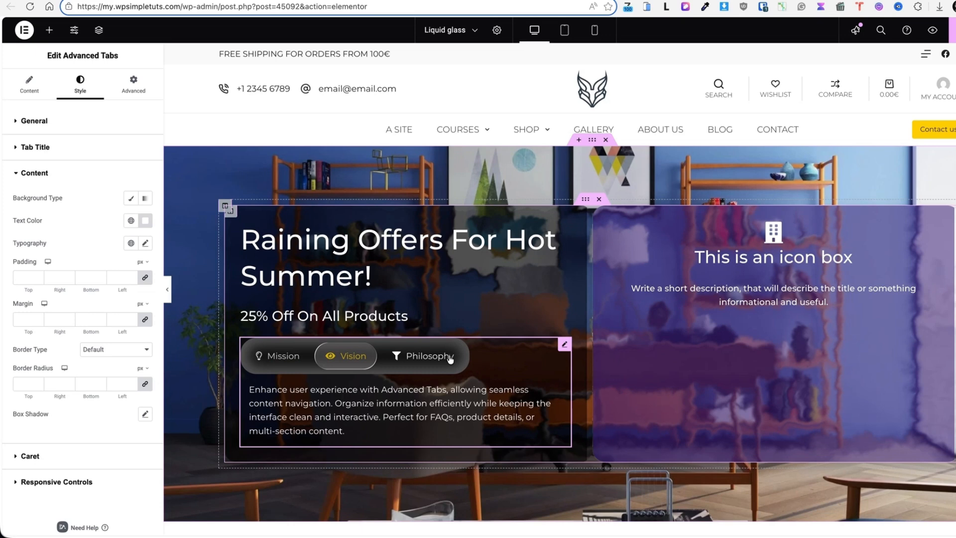
left_click(430, 356)
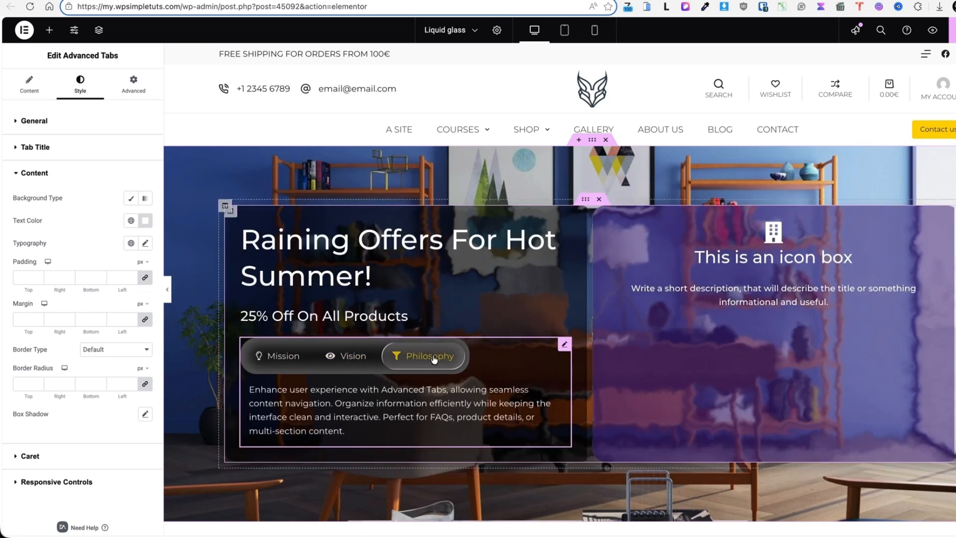
left_click(29, 83)
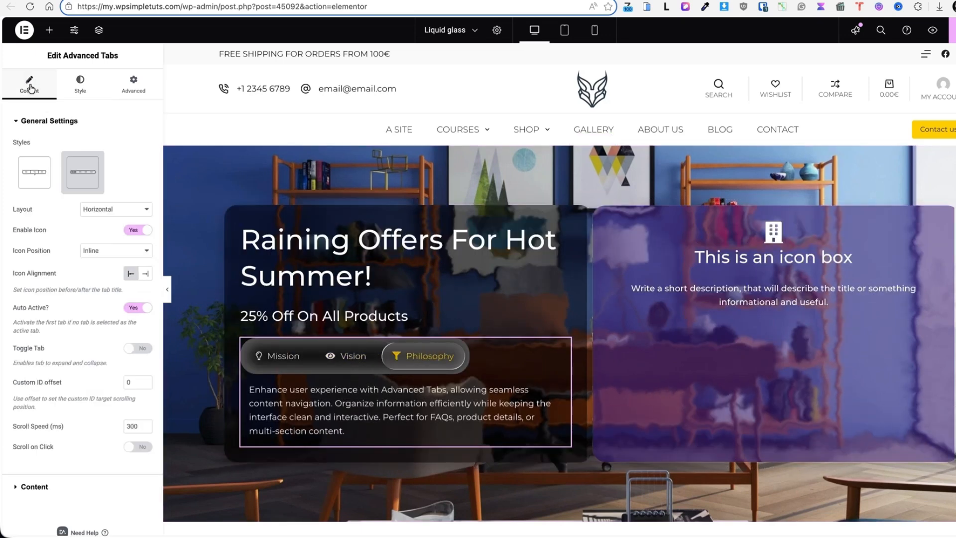
Add a Toggle widget to the right column and style it as Crystalmorphism liquid glass
left_click(49, 30)
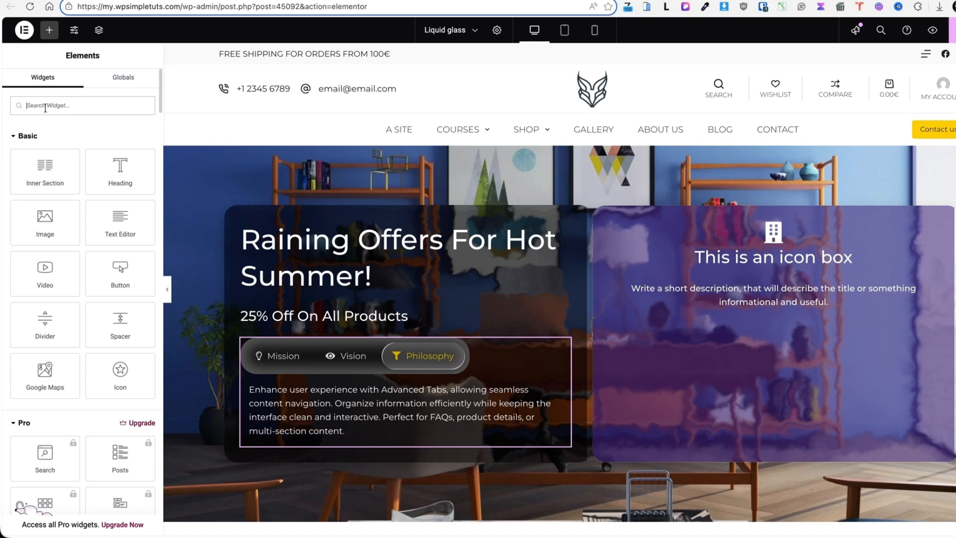
type("toggl")
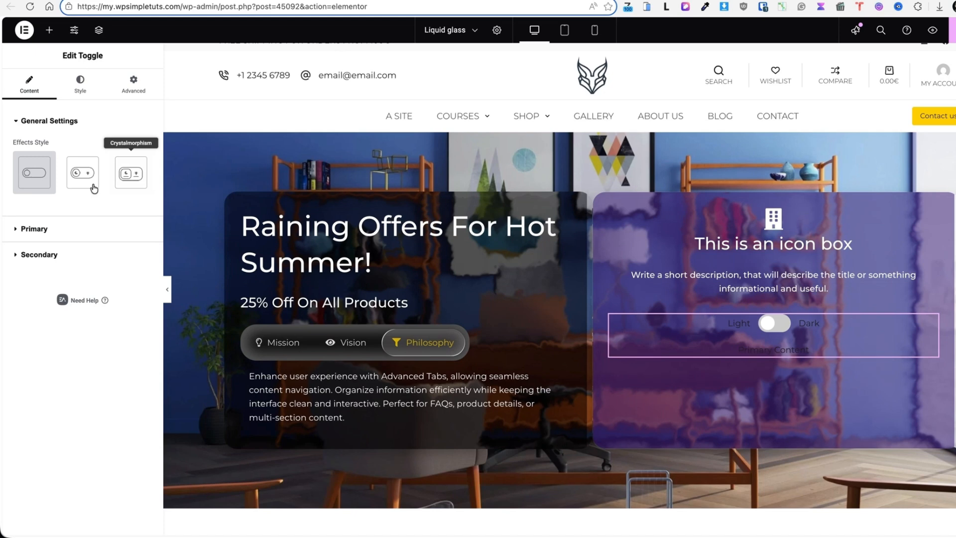
left_click(82, 173)
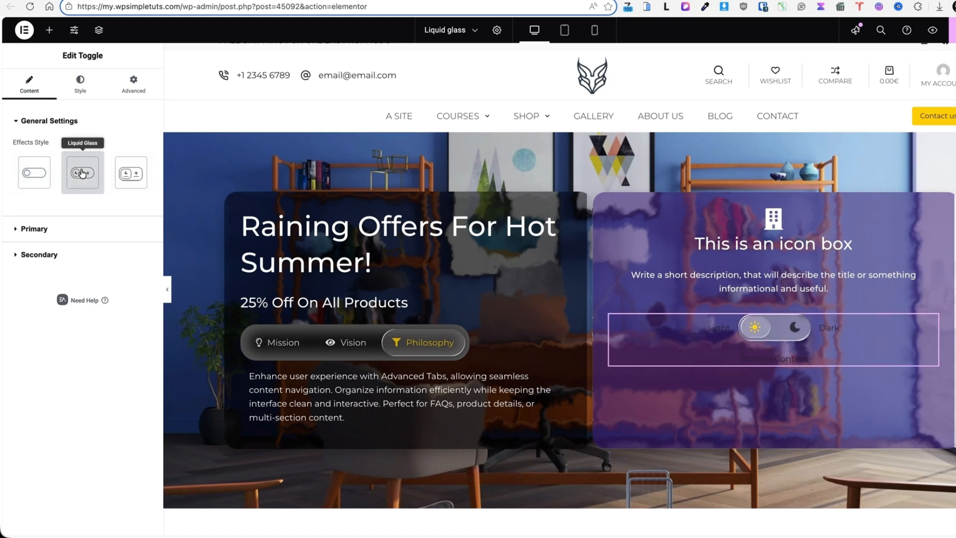
mouse_move(136, 174)
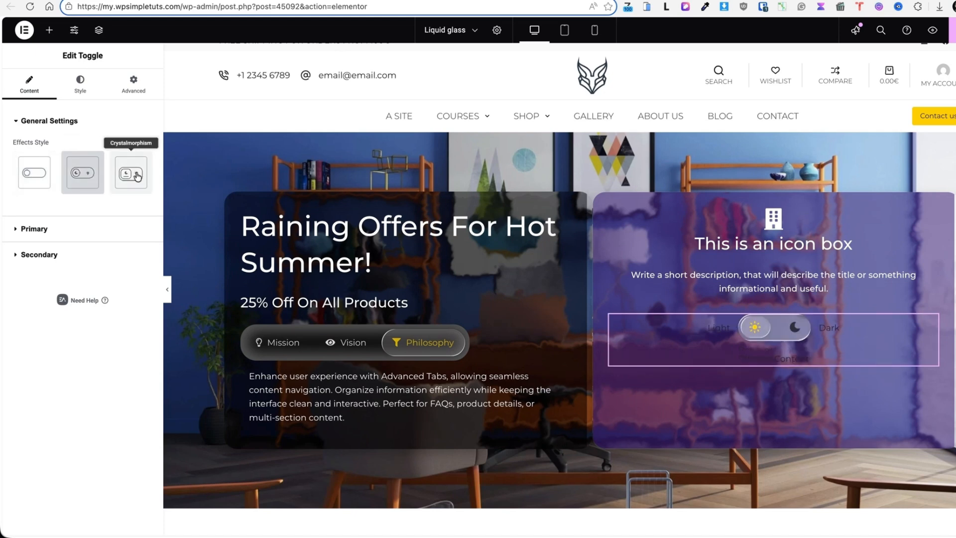
left_click(131, 174)
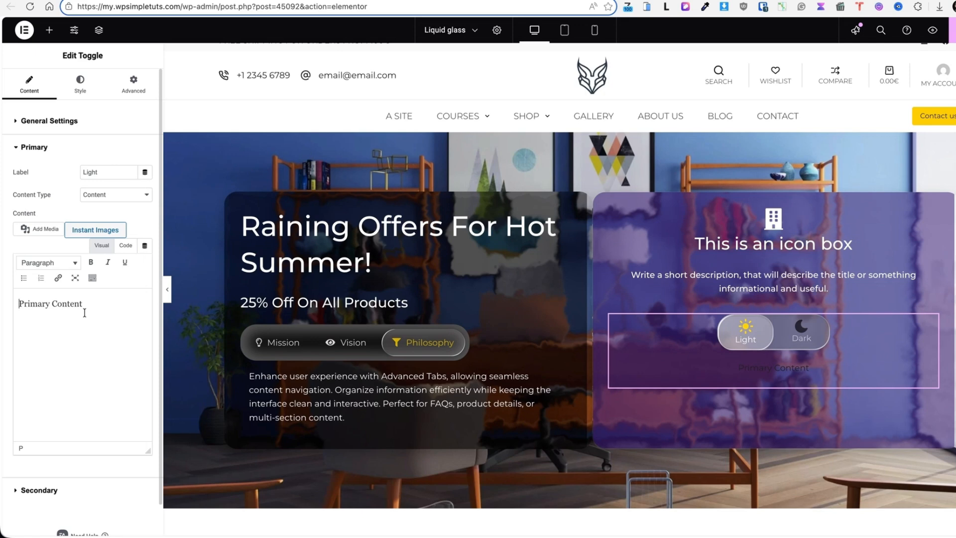
Fill the Light and Dark panels with their own Lorem-ipsum paragraphs
type("Lorem ipsum dolor sit amet consectetur adipiscing elit quisque porta nulla convallis, magna neque malesuada enim id primis iaculis ultrices torquent ridiculus.")
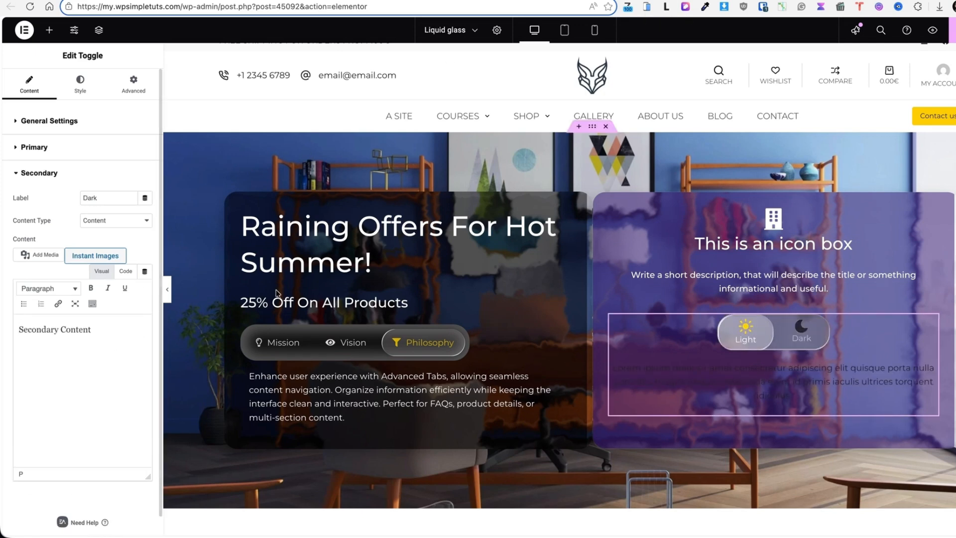
type("Euismod dictumst habitasse quam eget parturient sociosqu, rutrum augue litora morbi rhoncus a, mollis fringilla orci nascetur accumsan.")
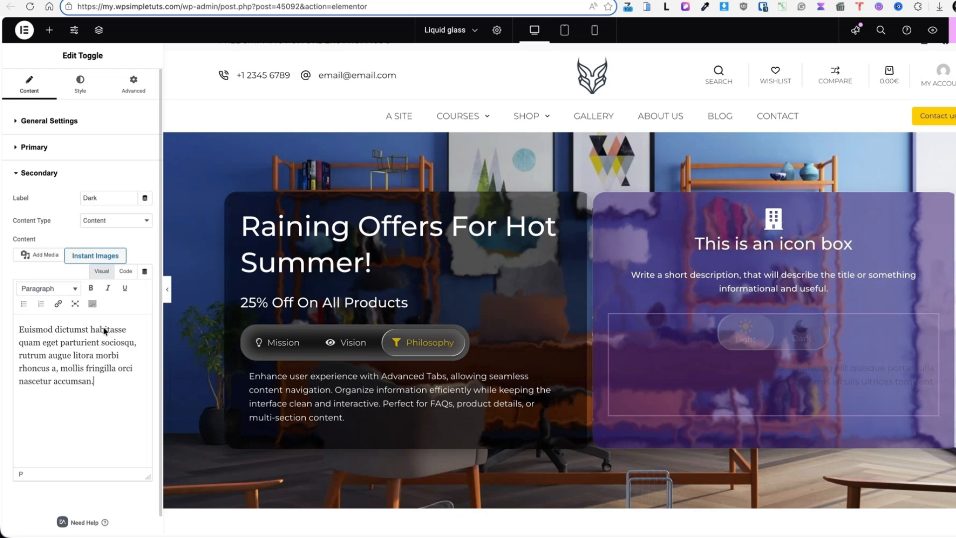
Make the toggle content text white and preview the Light and Dark panels
left_click(79, 81)
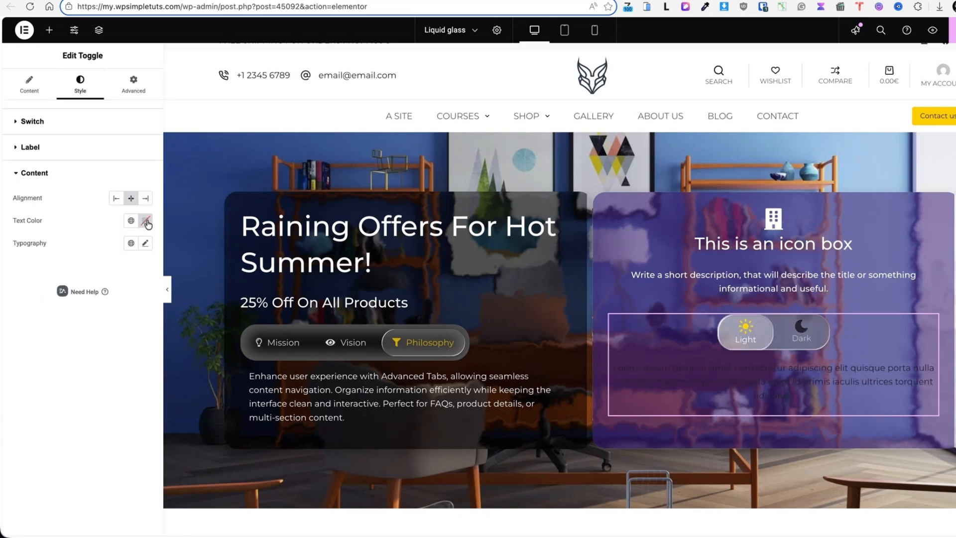
left_click(146, 220)
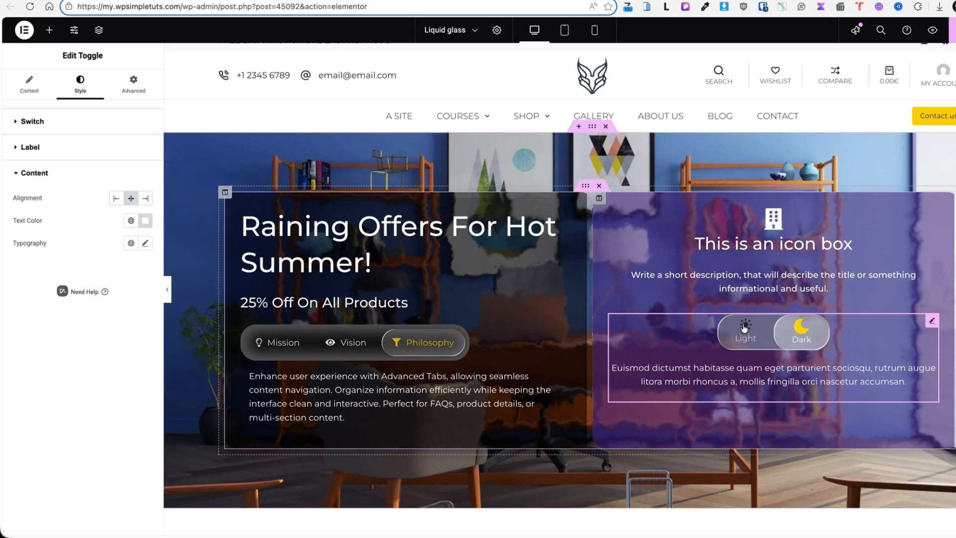
left_click(746, 332)
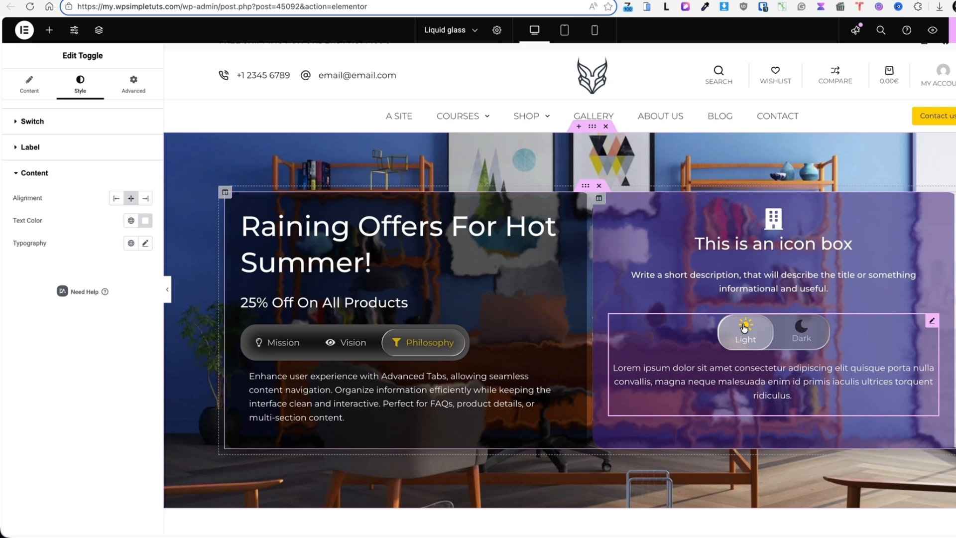
left_click(802, 332)
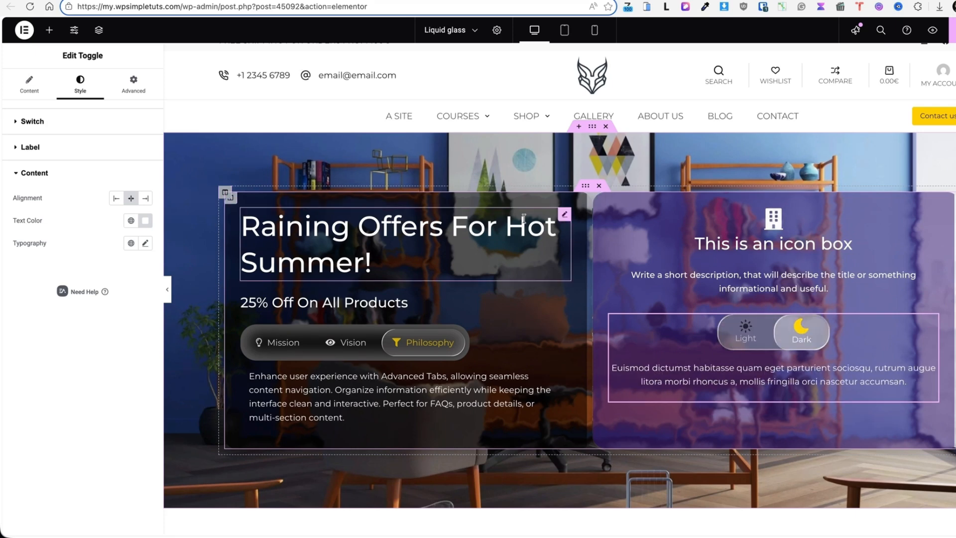
mouse_move(563, 215)
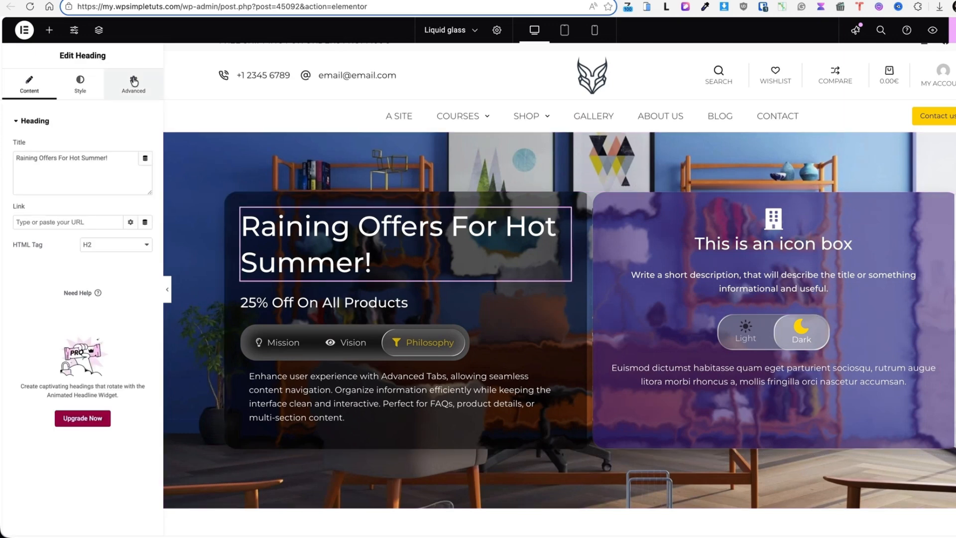
Enable the Liquid Glass effect on the hero heading with padding 20, then switch it off again
left_click(133, 83)
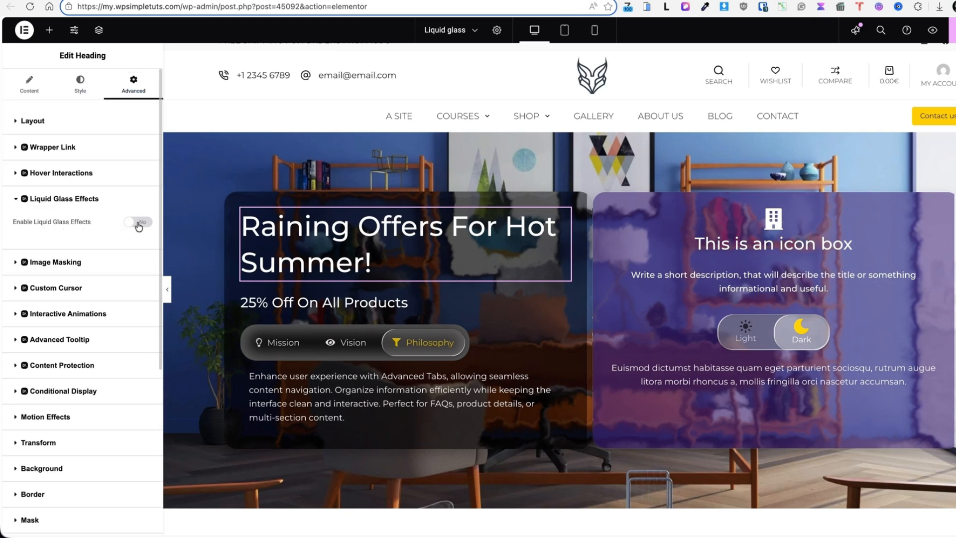
left_click(137, 223)
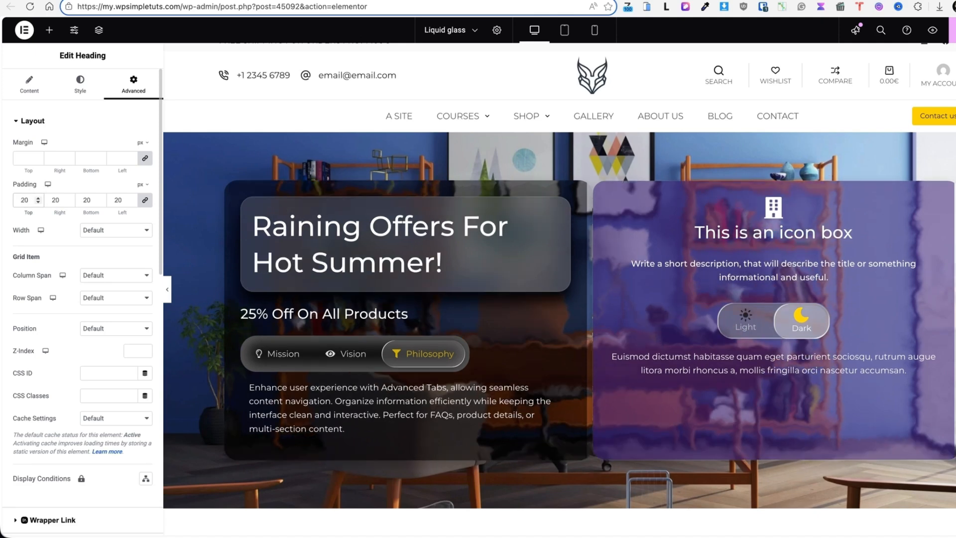
scroll("down", 3)
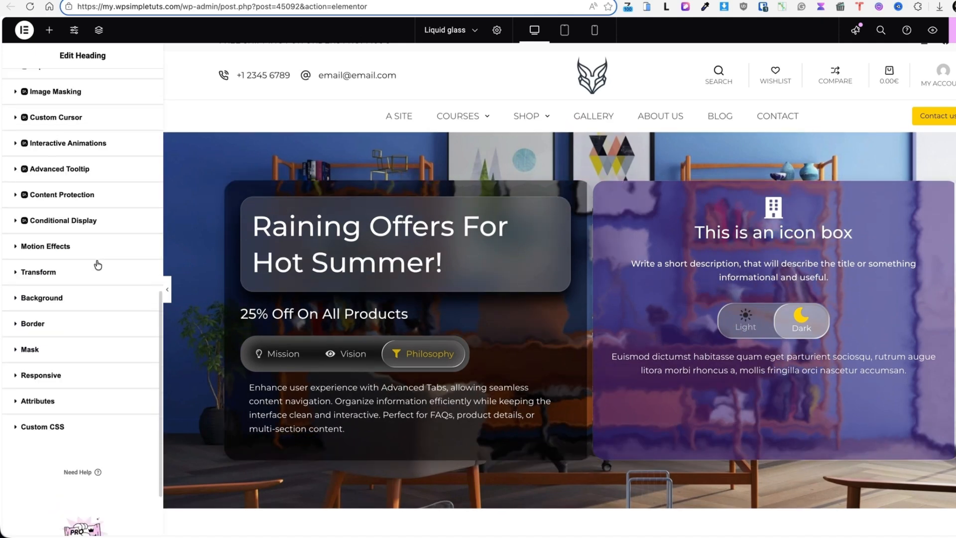
left_click(137, 223)
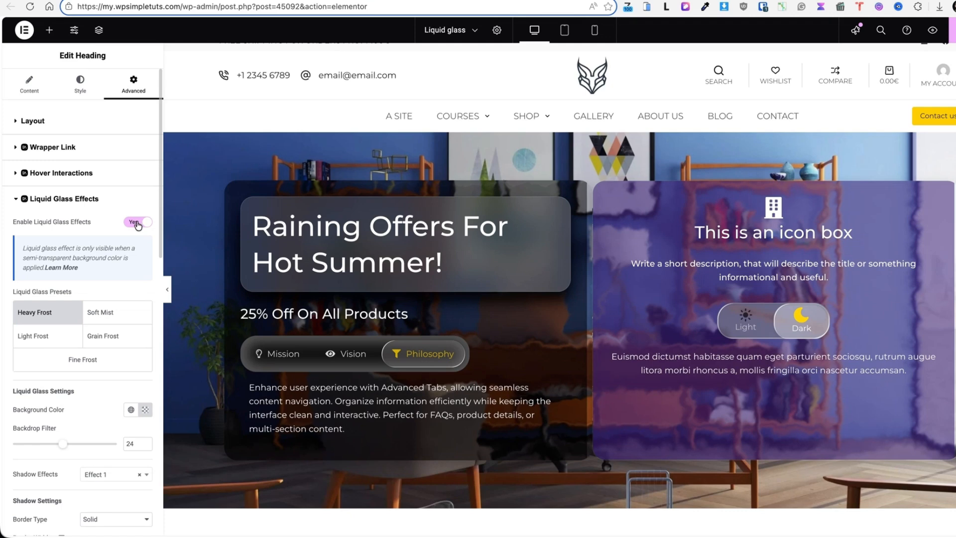
left_click(138, 223)
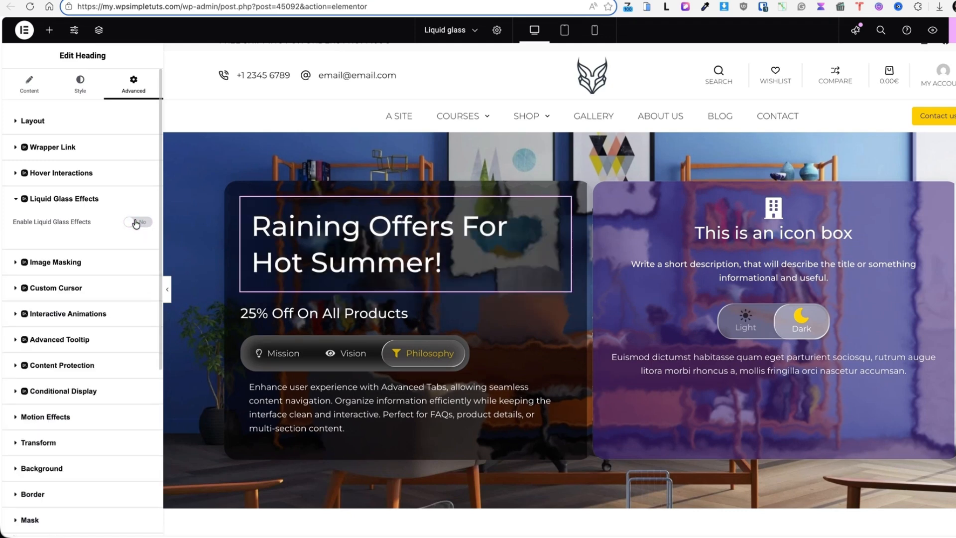